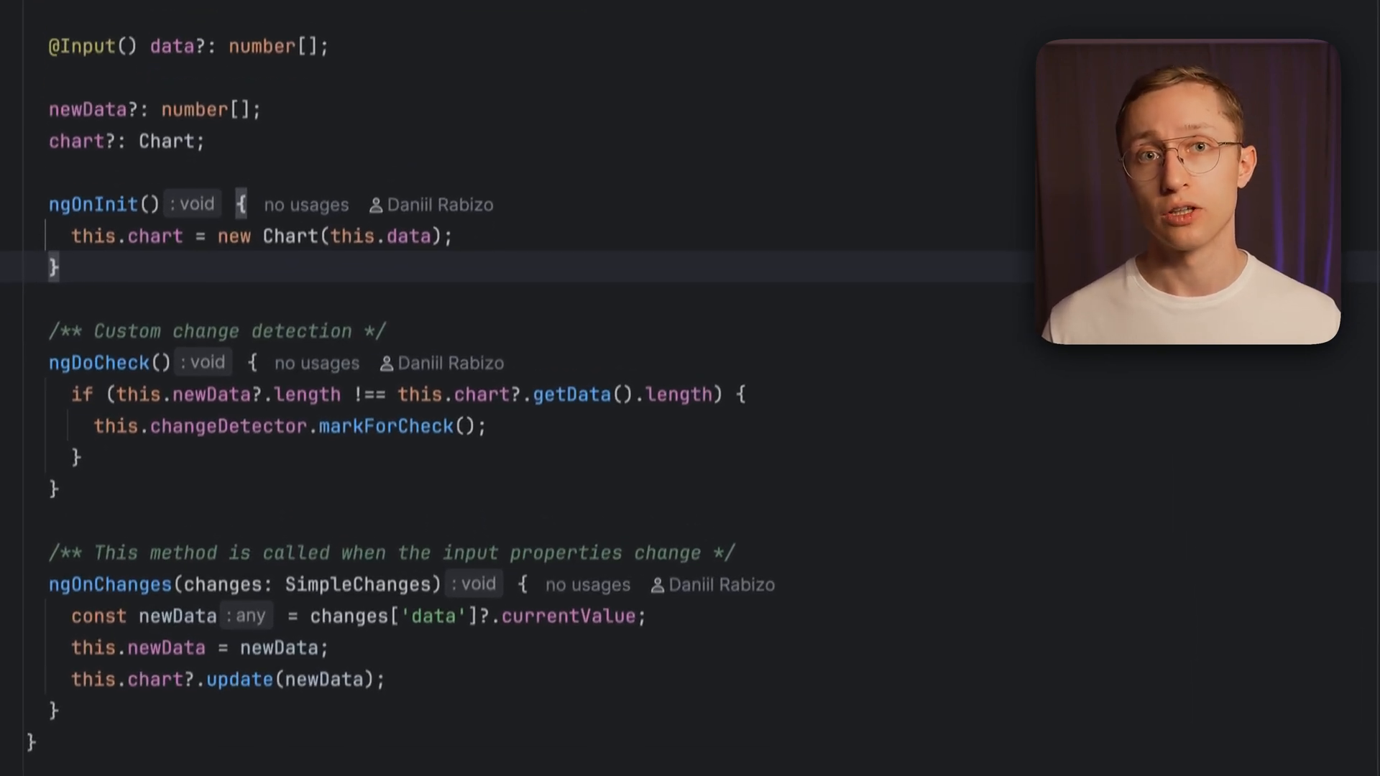
# - Scroll through full-name-old.component.ts to view ngOnInit building fullName from the inputs
pyautogui.scroll(-3)
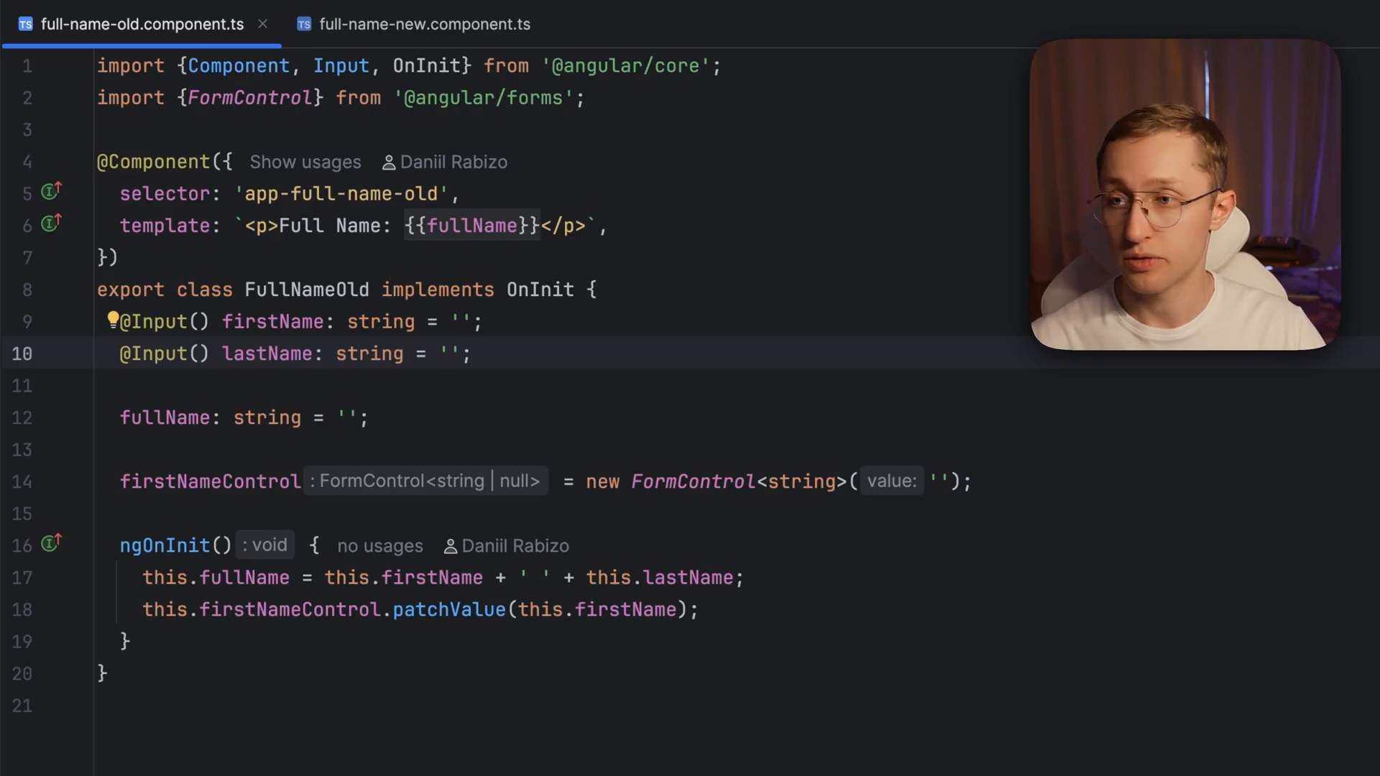
# - Bring up the full-name-new.component.ts tab to compare it with the old component
pyautogui.click(422, 24)
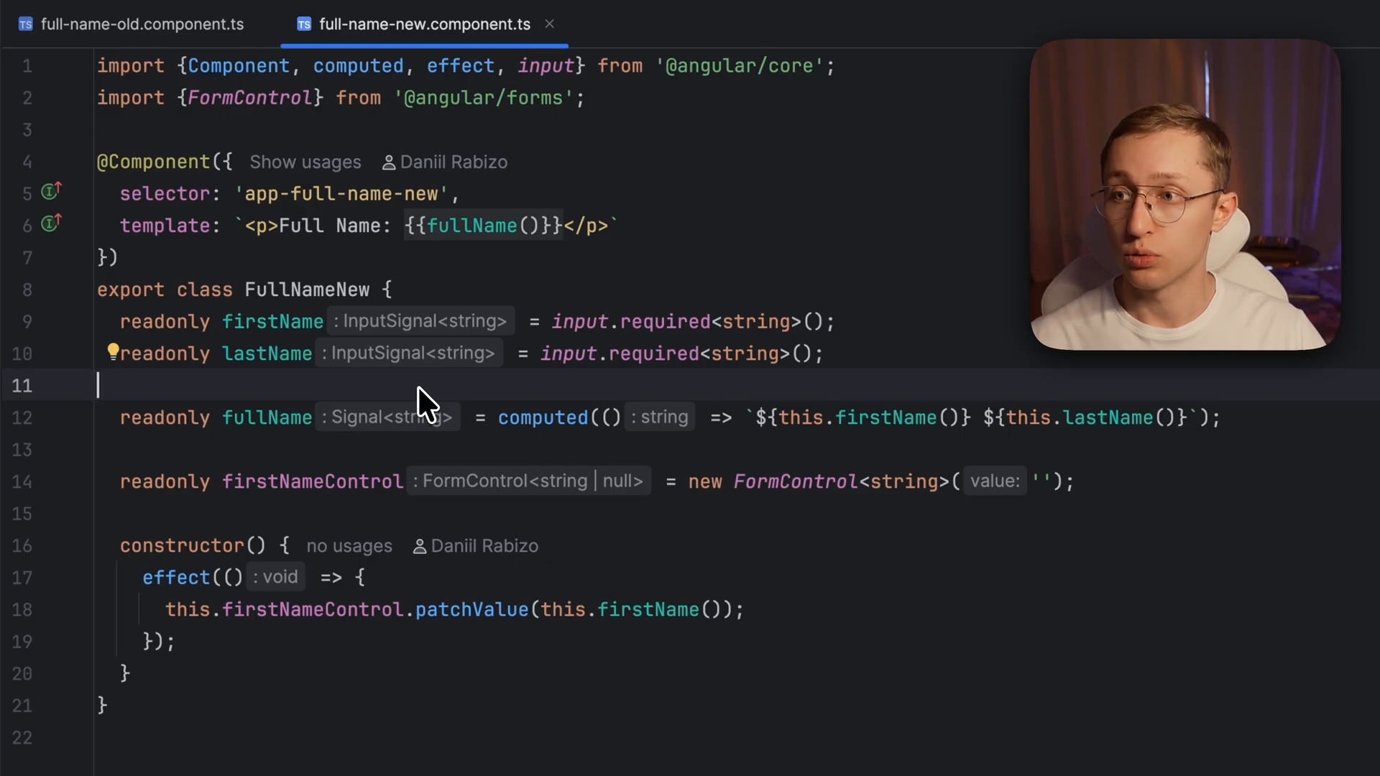
pyautogui.moveTo(527, 417)
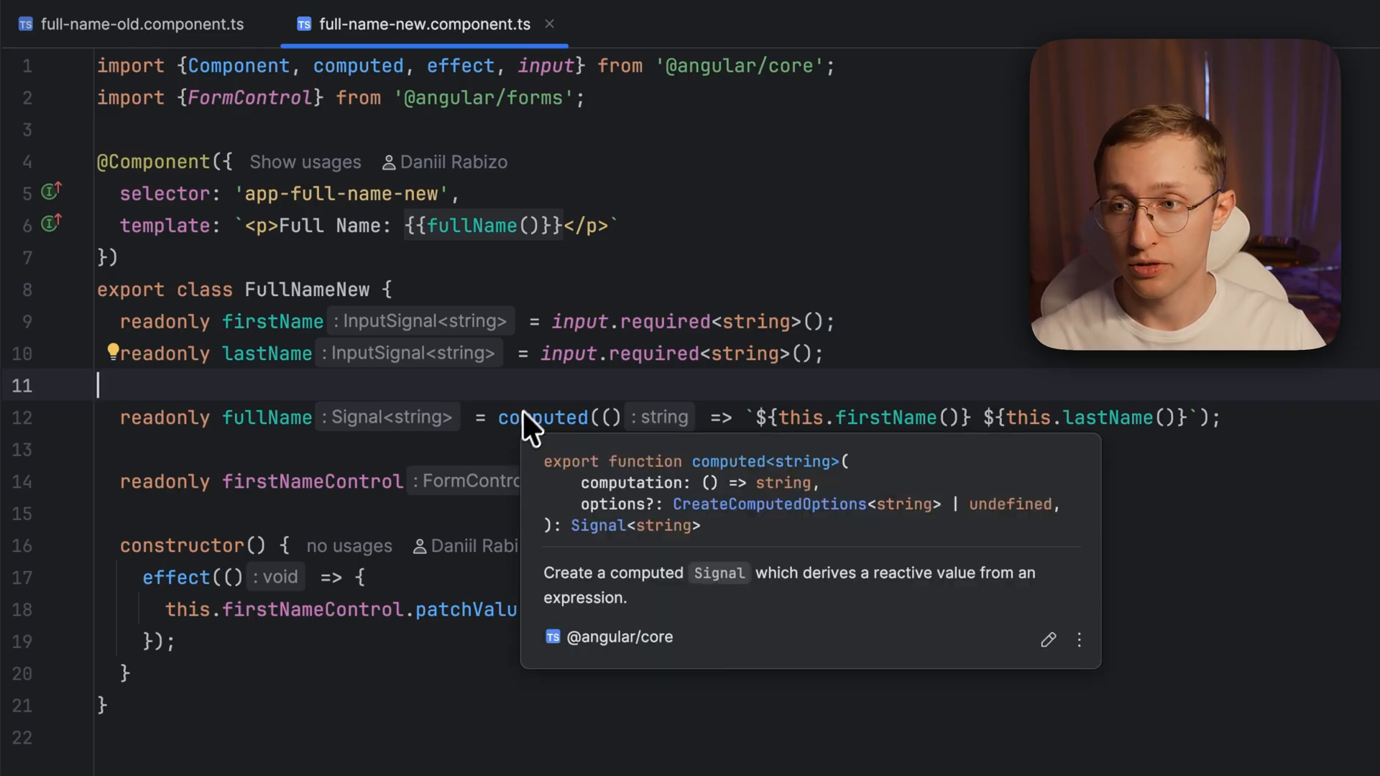
pyautogui.moveTo(248, 437)
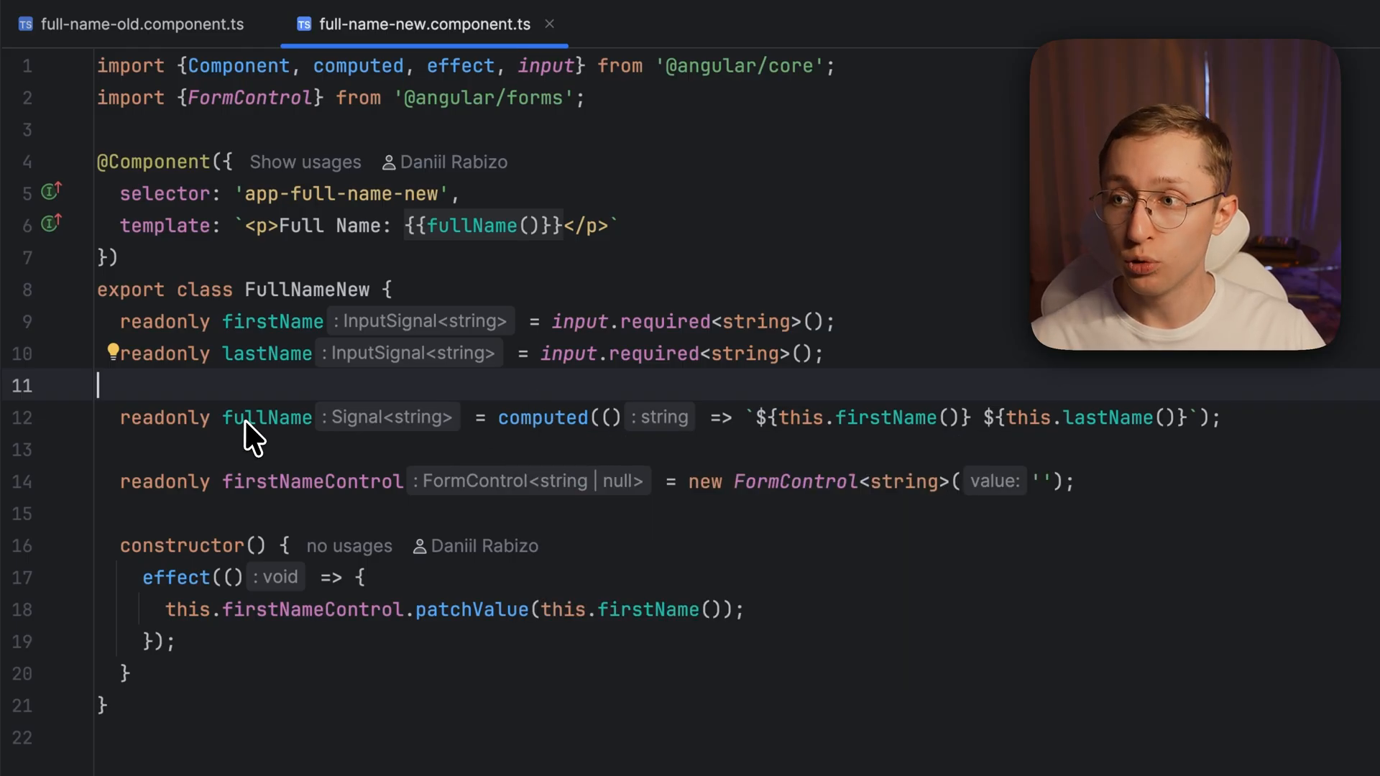
pyautogui.moveTo(274, 464)
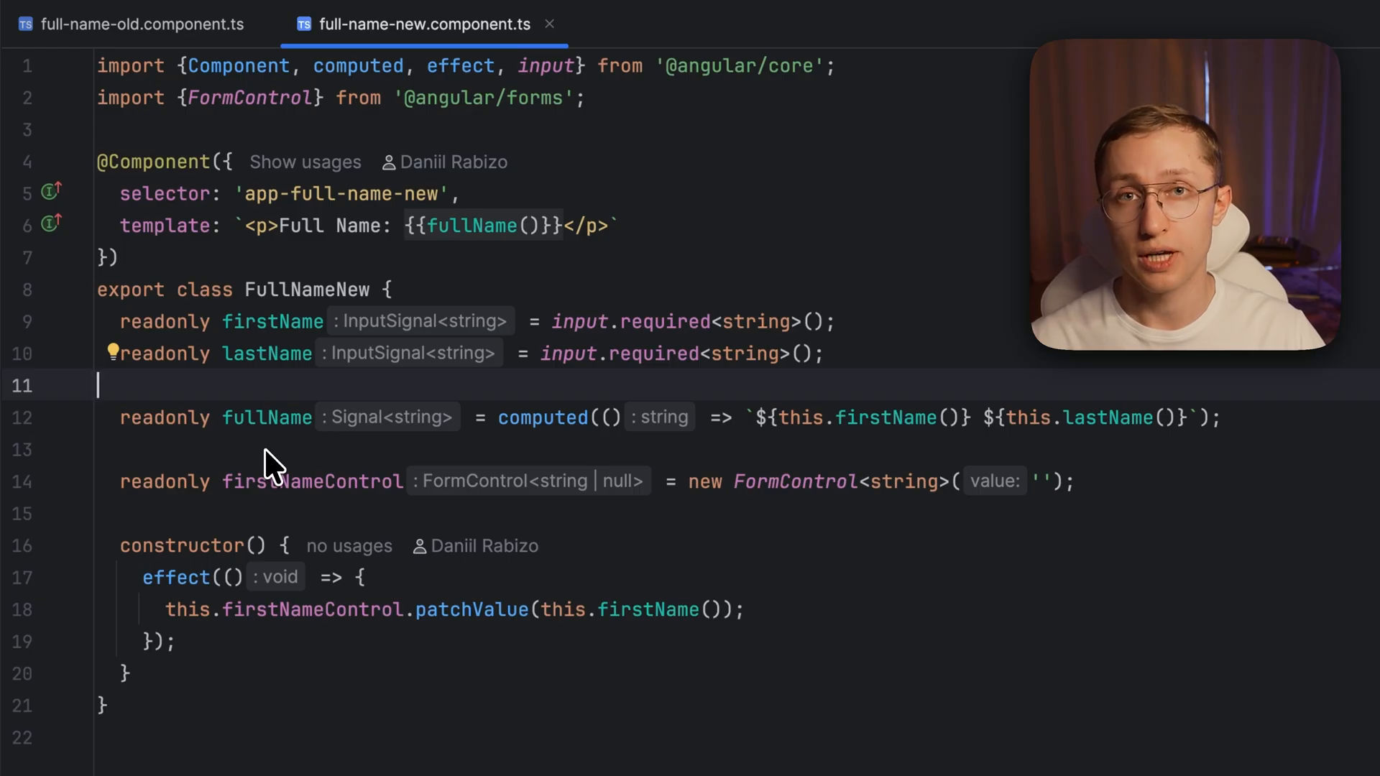
pyautogui.moveTo(884, 430)
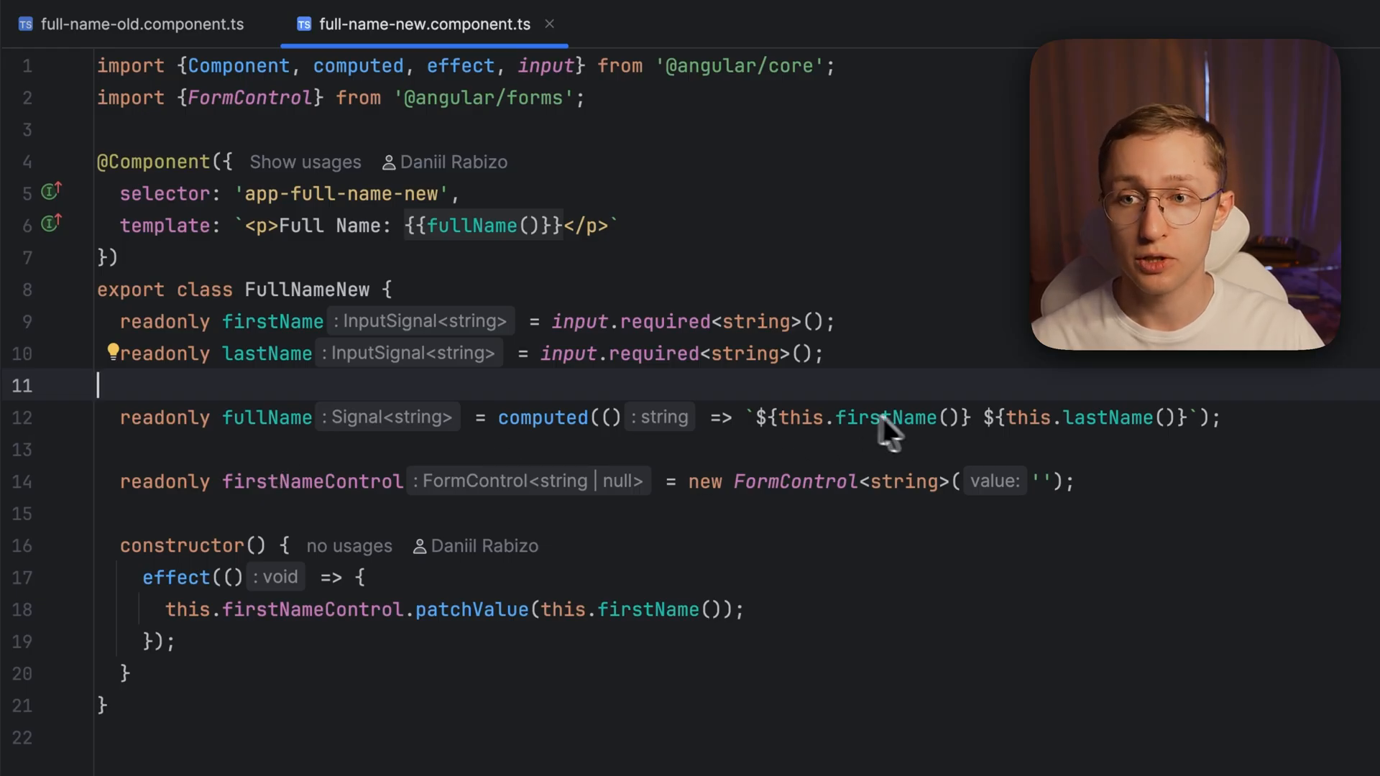
pyautogui.moveTo(408, 468)
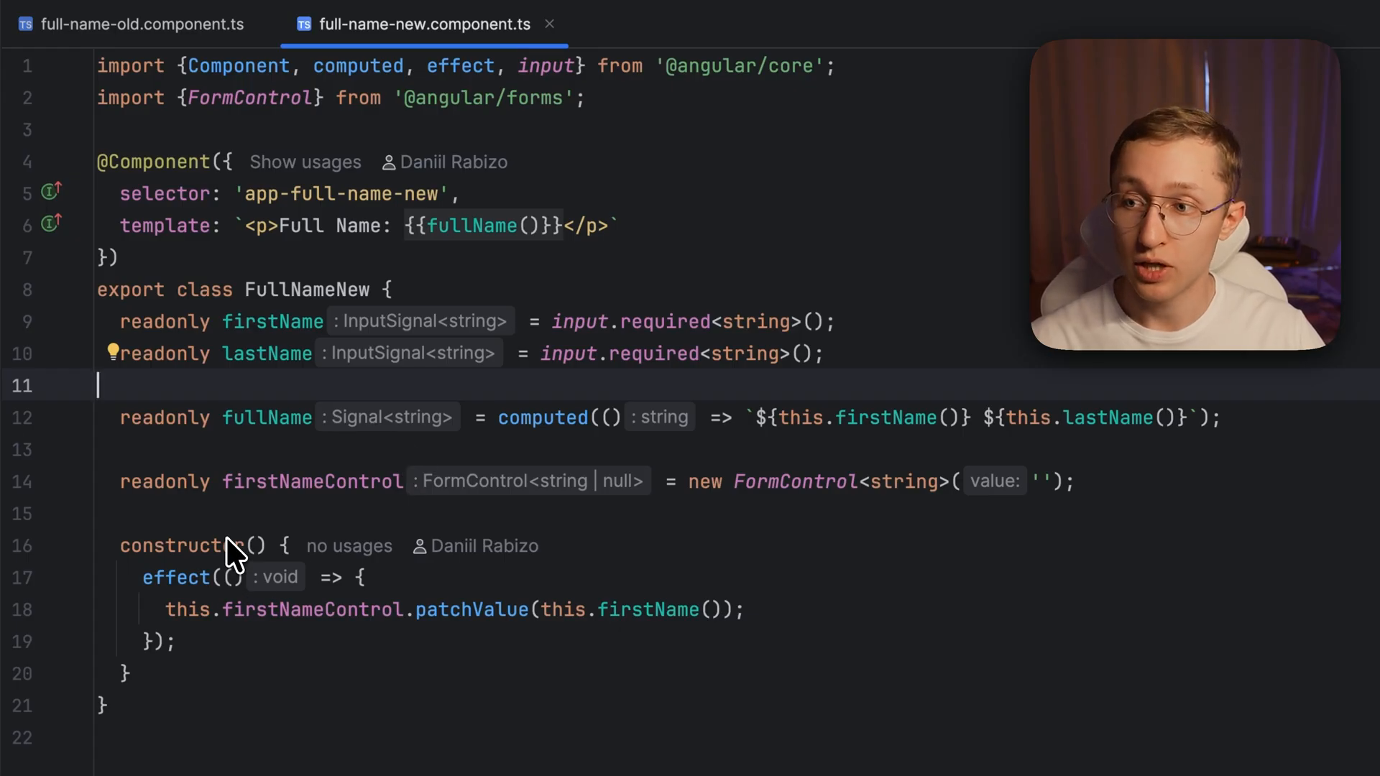
pyautogui.moveTo(458, 620)
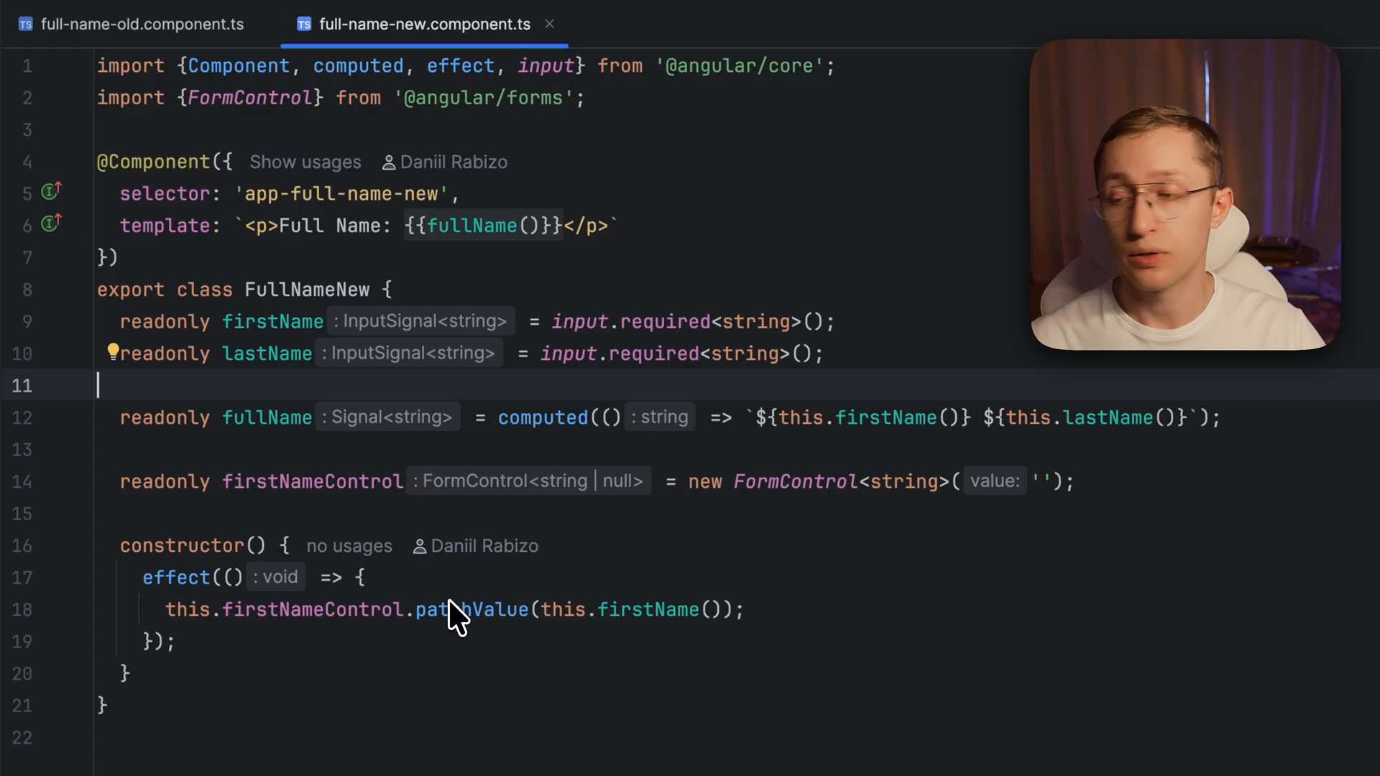
pyautogui.moveTo(351, 610)
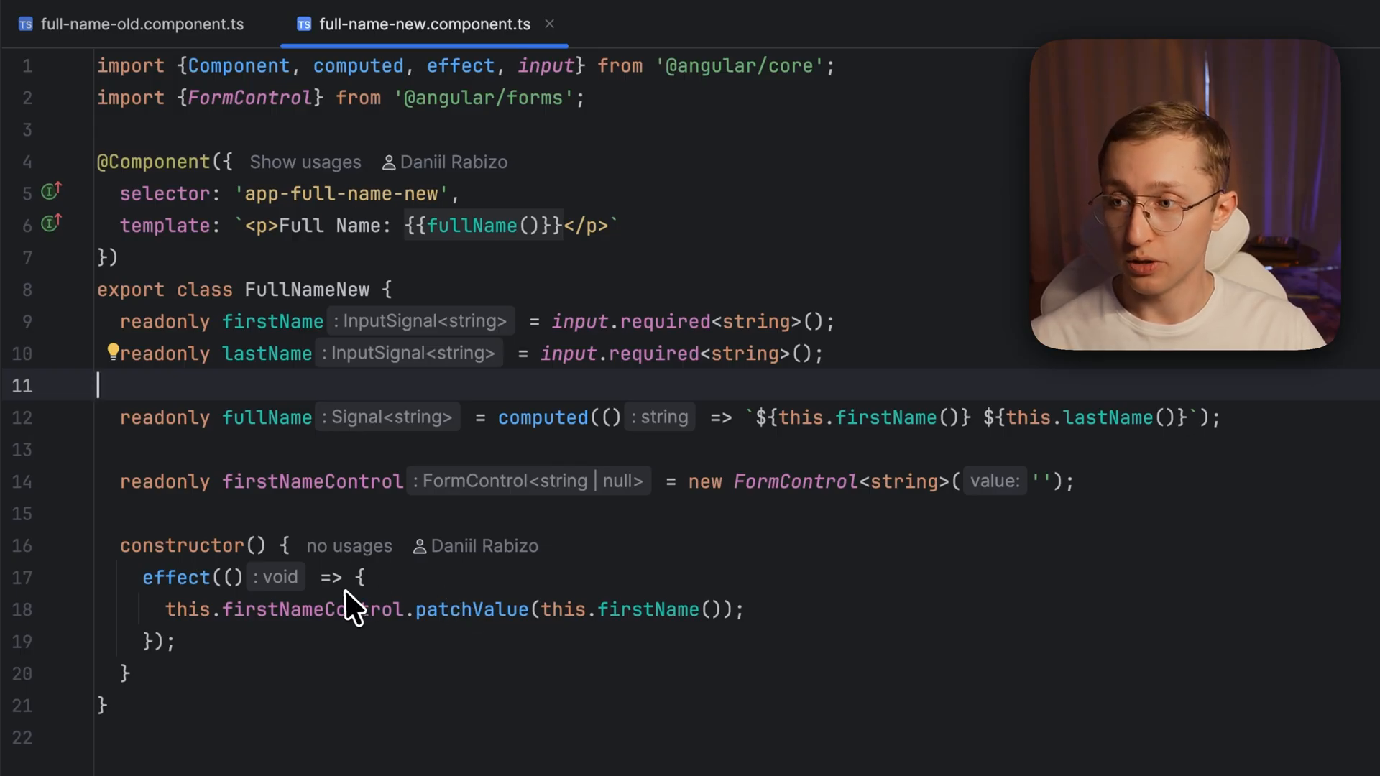
pyautogui.moveTo(455, 599)
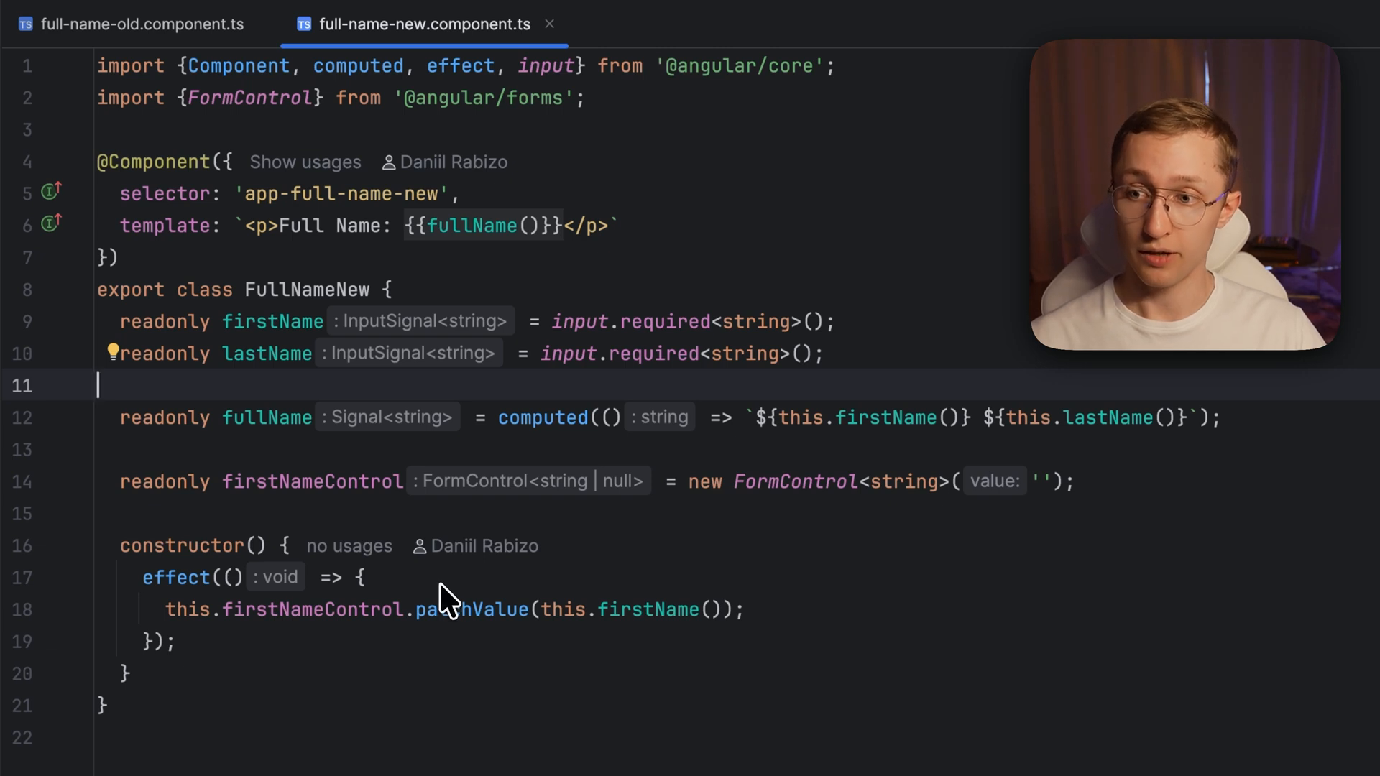
pyautogui.moveTo(718, 638)
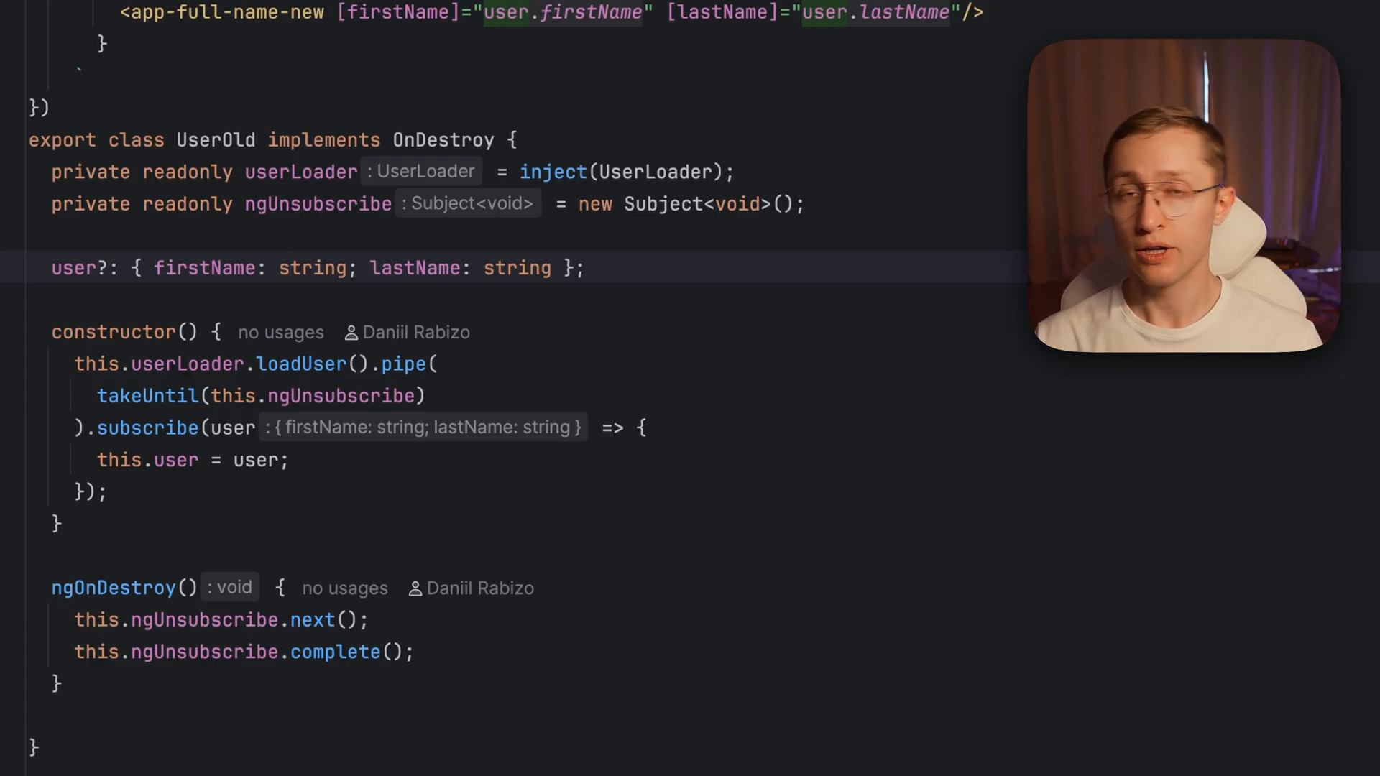
pyautogui.moveTo(350, 212)
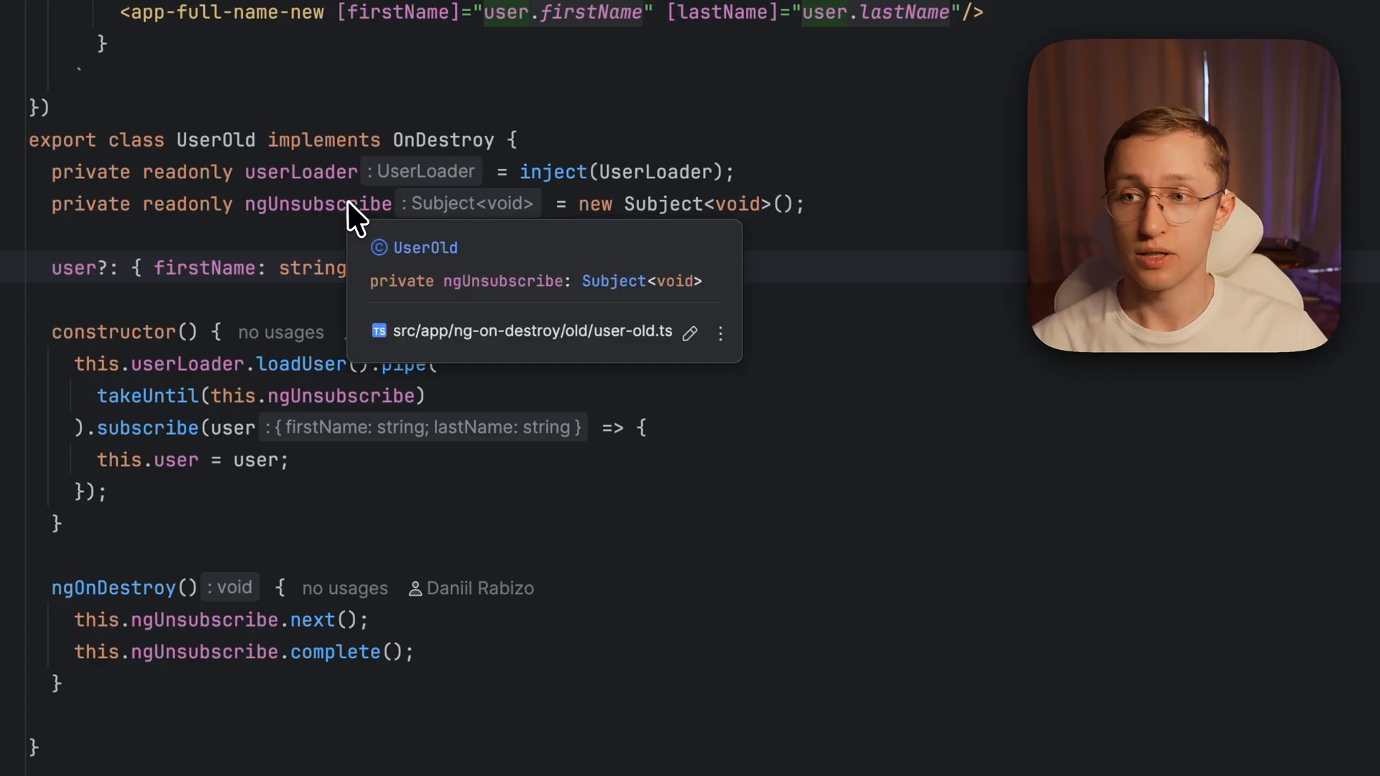
pyautogui.moveTo(269, 593)
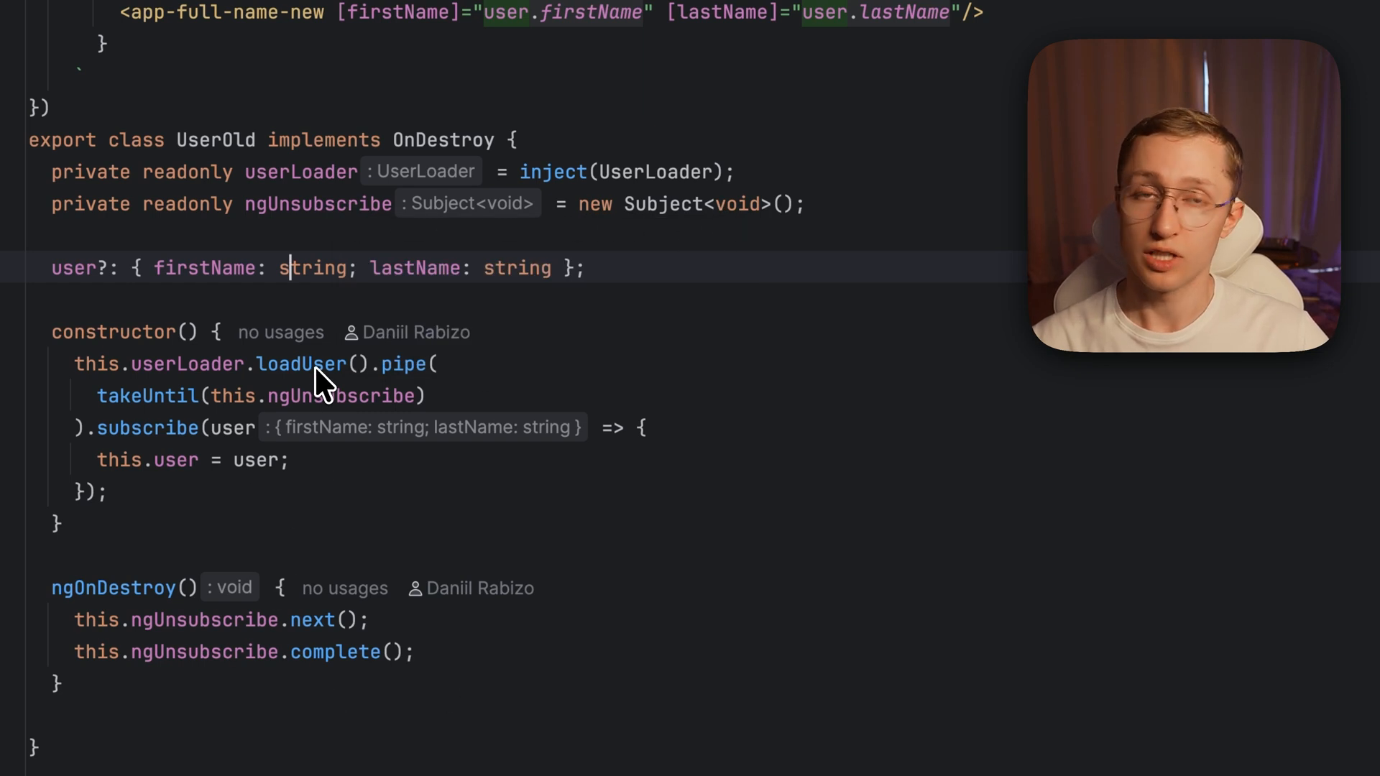
pyautogui.moveTo(172, 414)
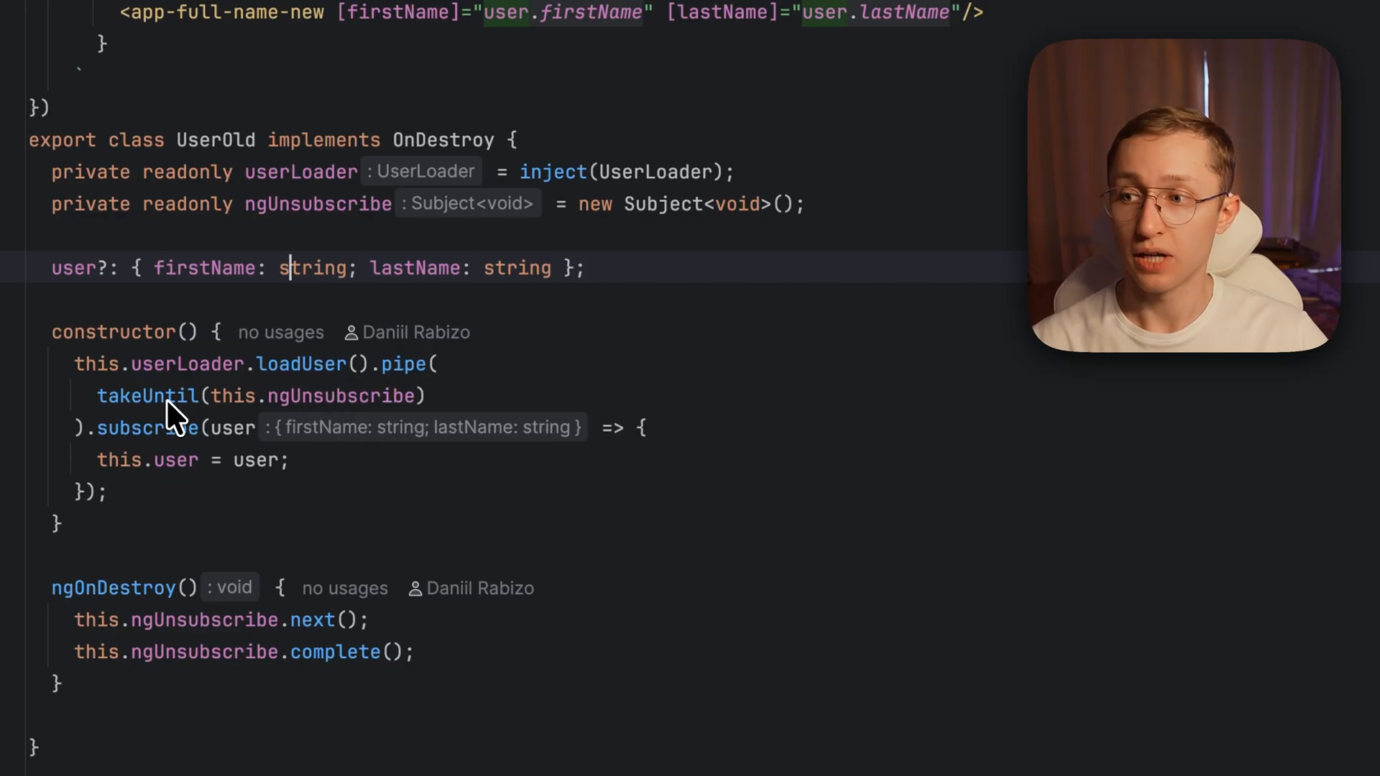
pyautogui.moveTo(309, 396)
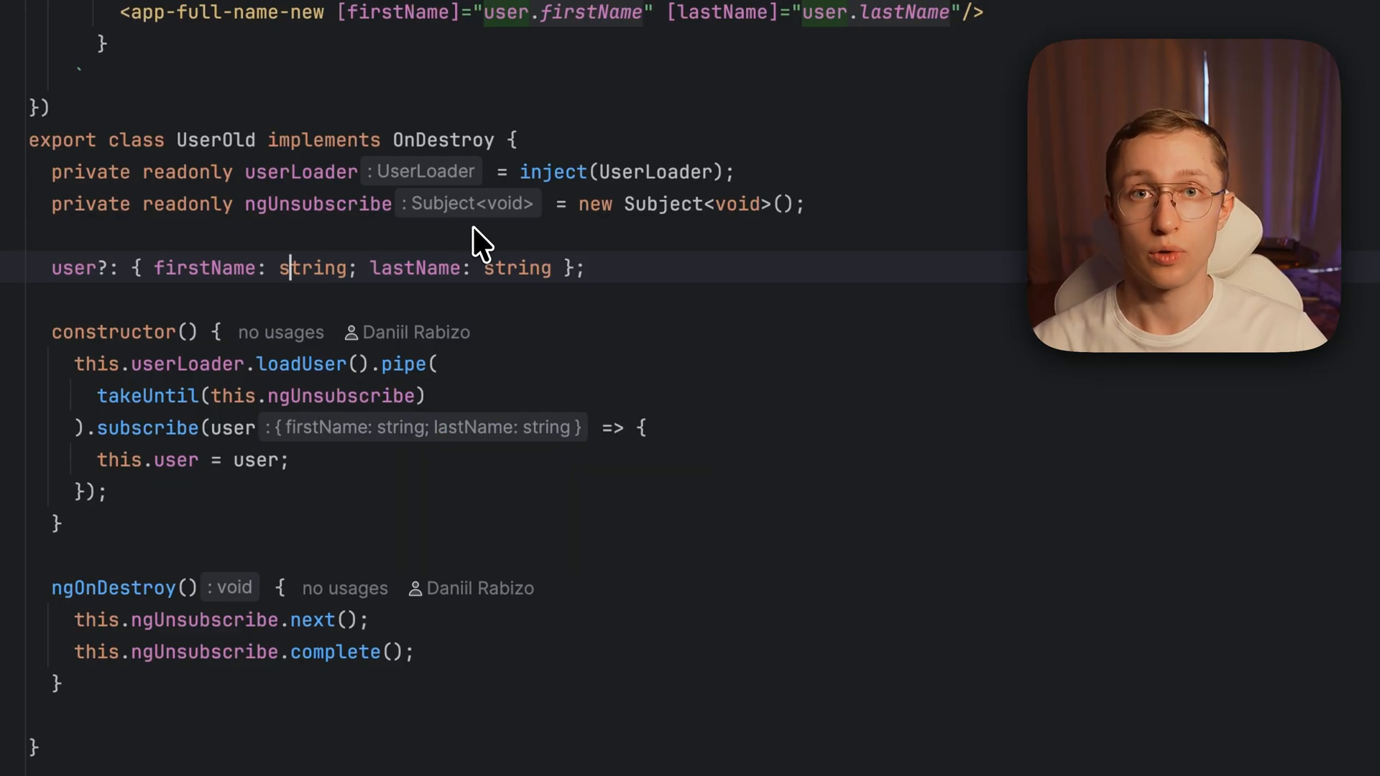
pyautogui.moveTo(437, 403)
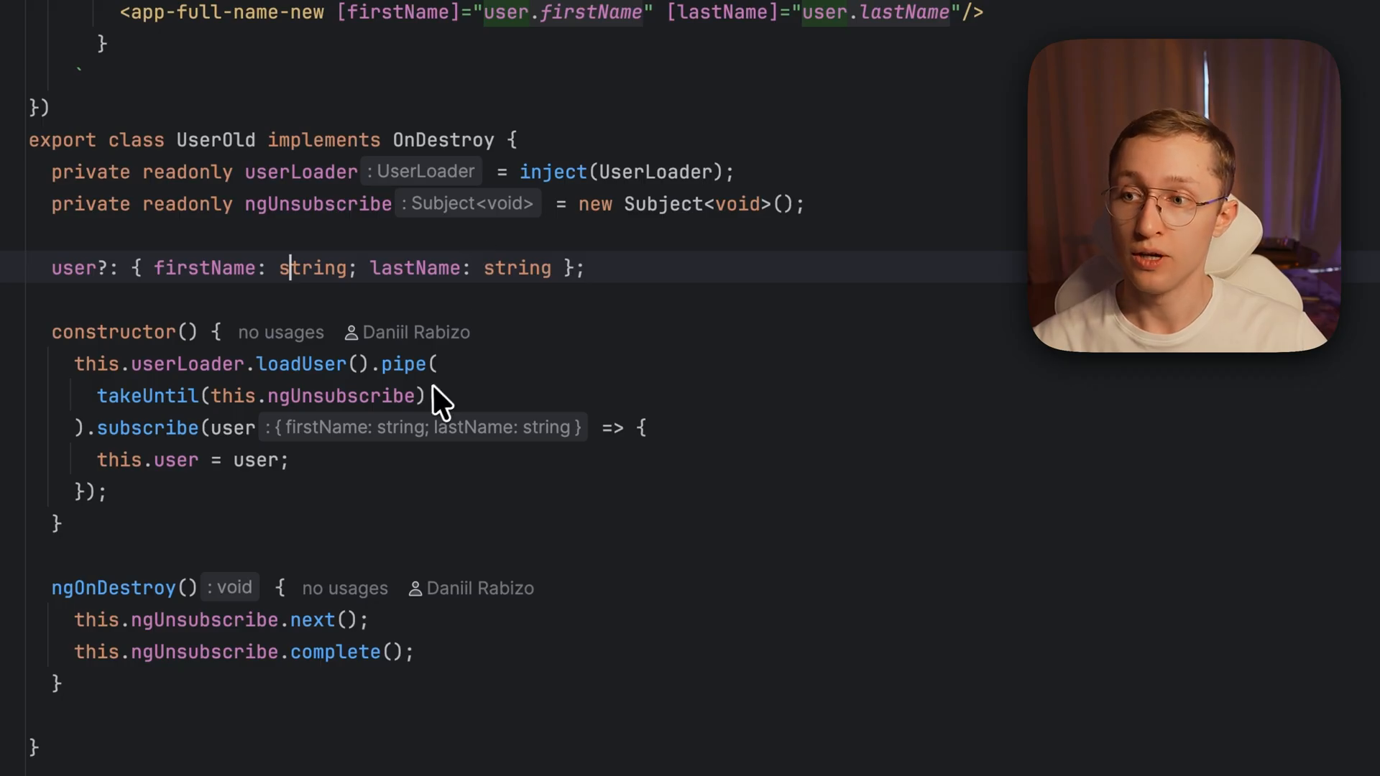
pyautogui.moveTo(370, 373)
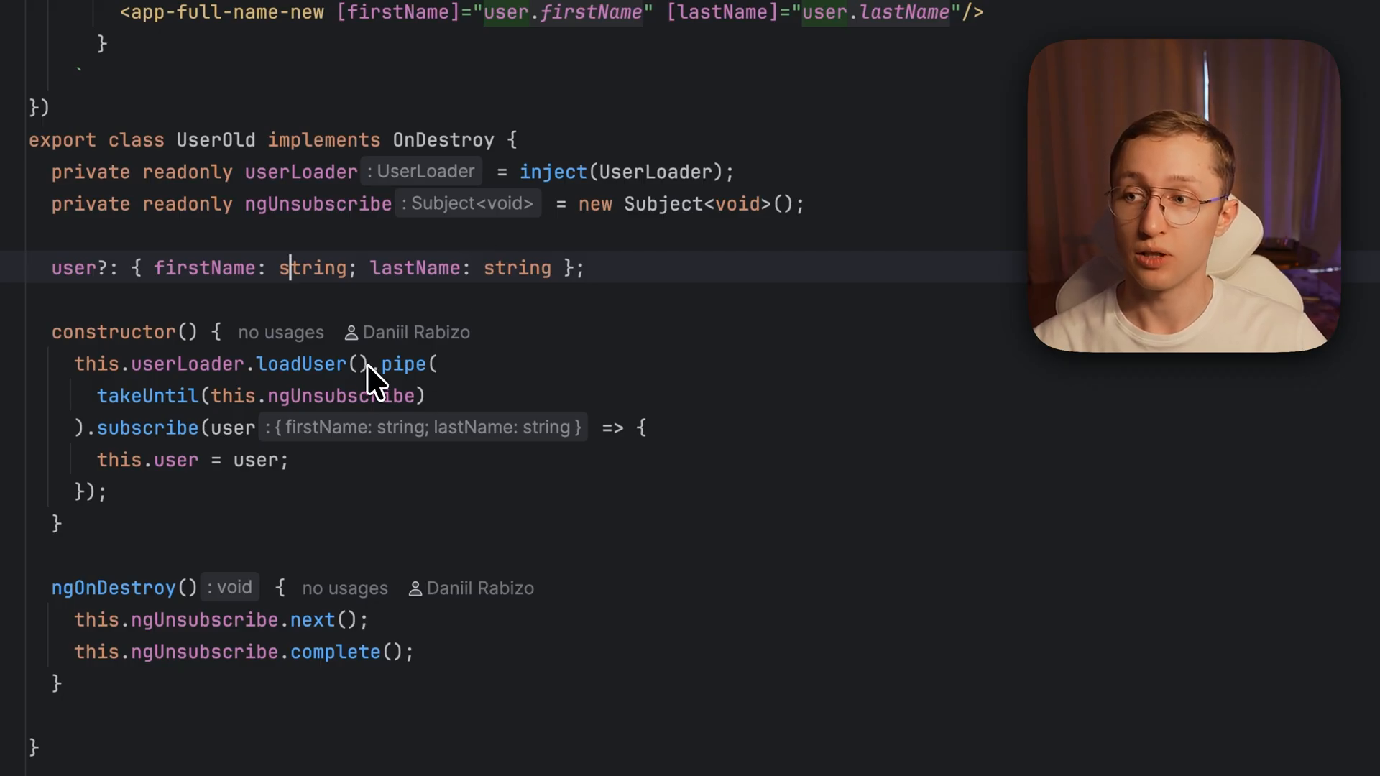
pyautogui.moveTo(452, 635)
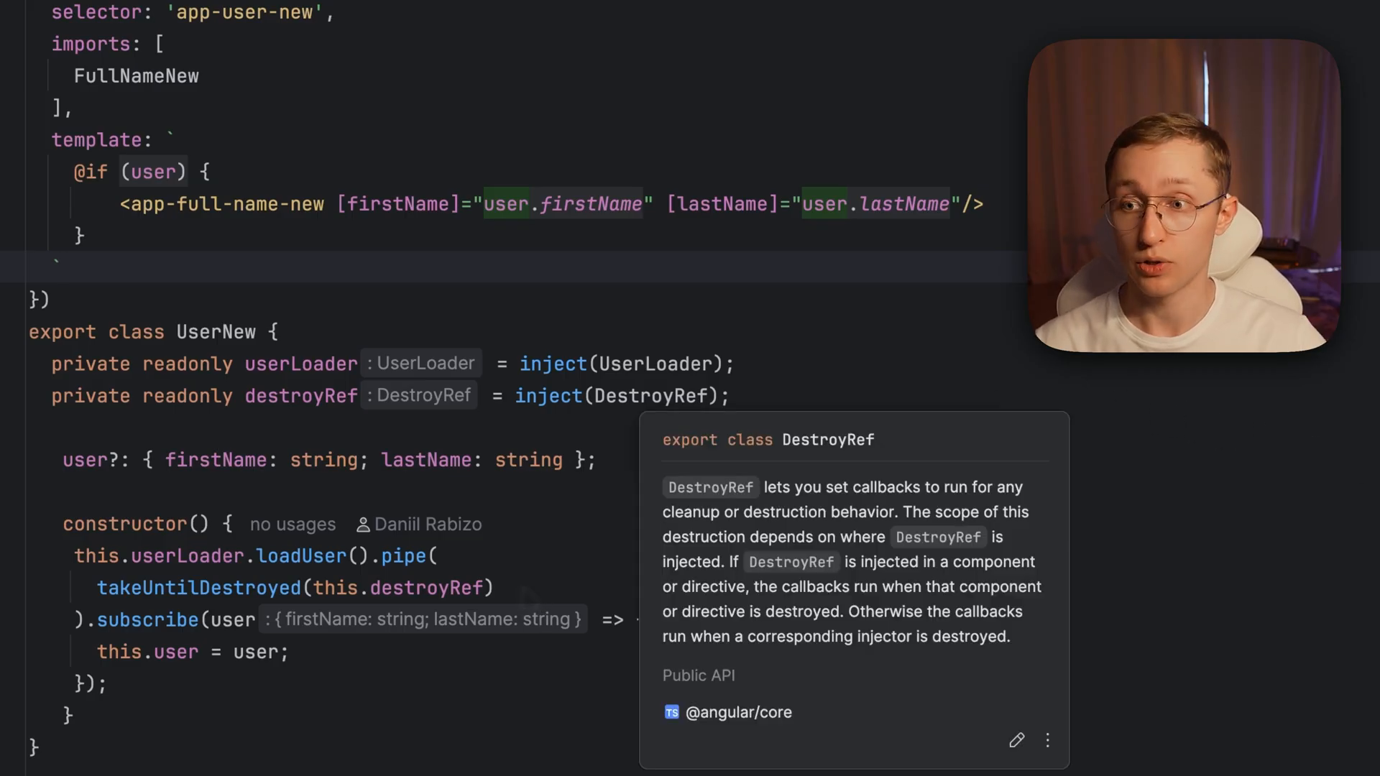
pyautogui.moveTo(751, 406)
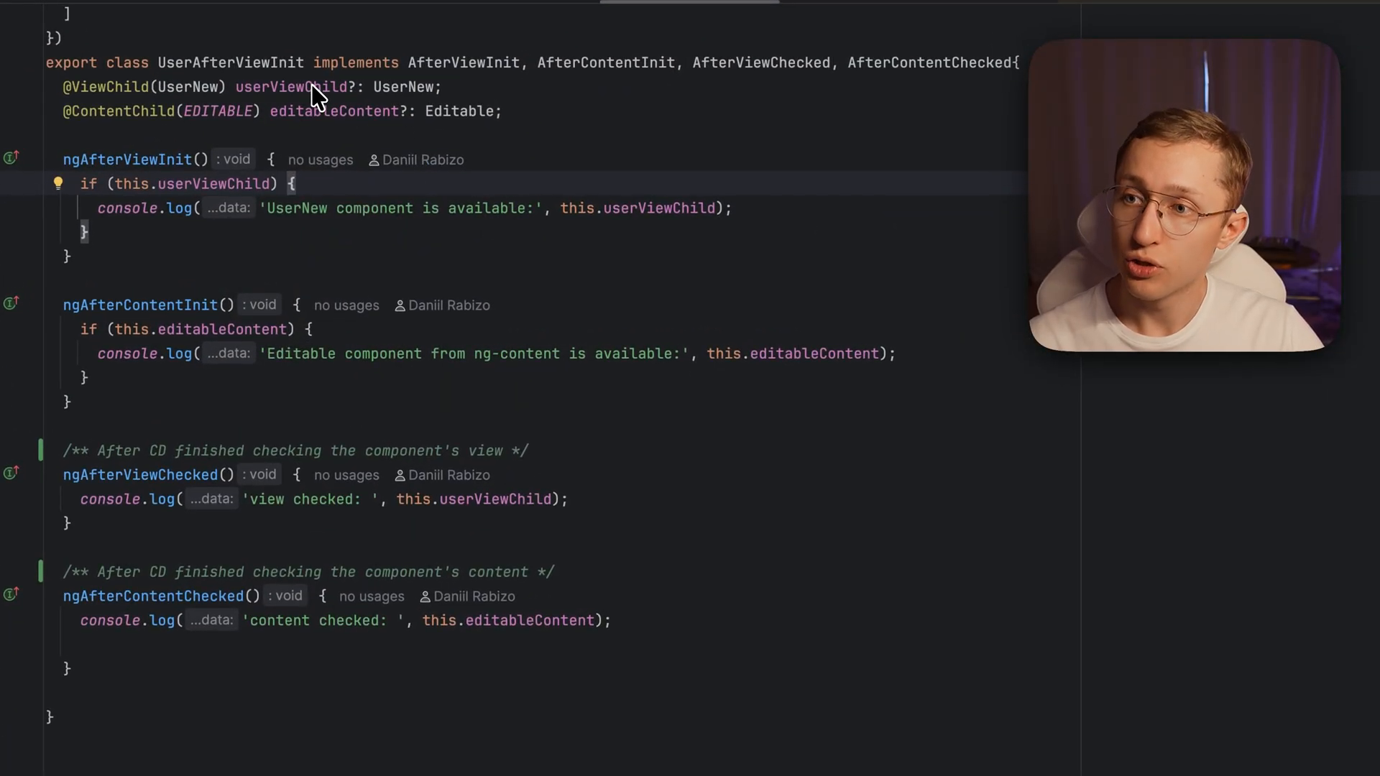
pyautogui.moveTo(332, 207)
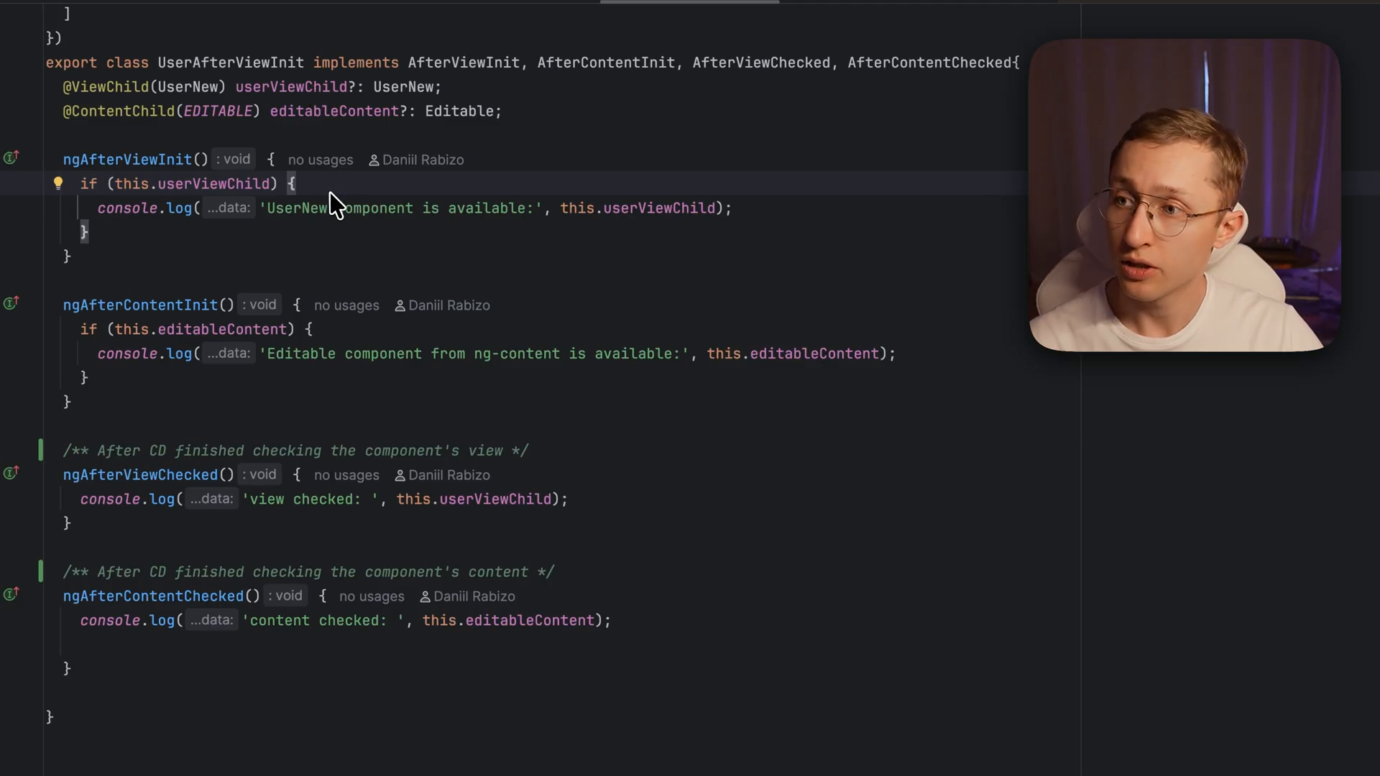
pyautogui.moveTo(175, 173)
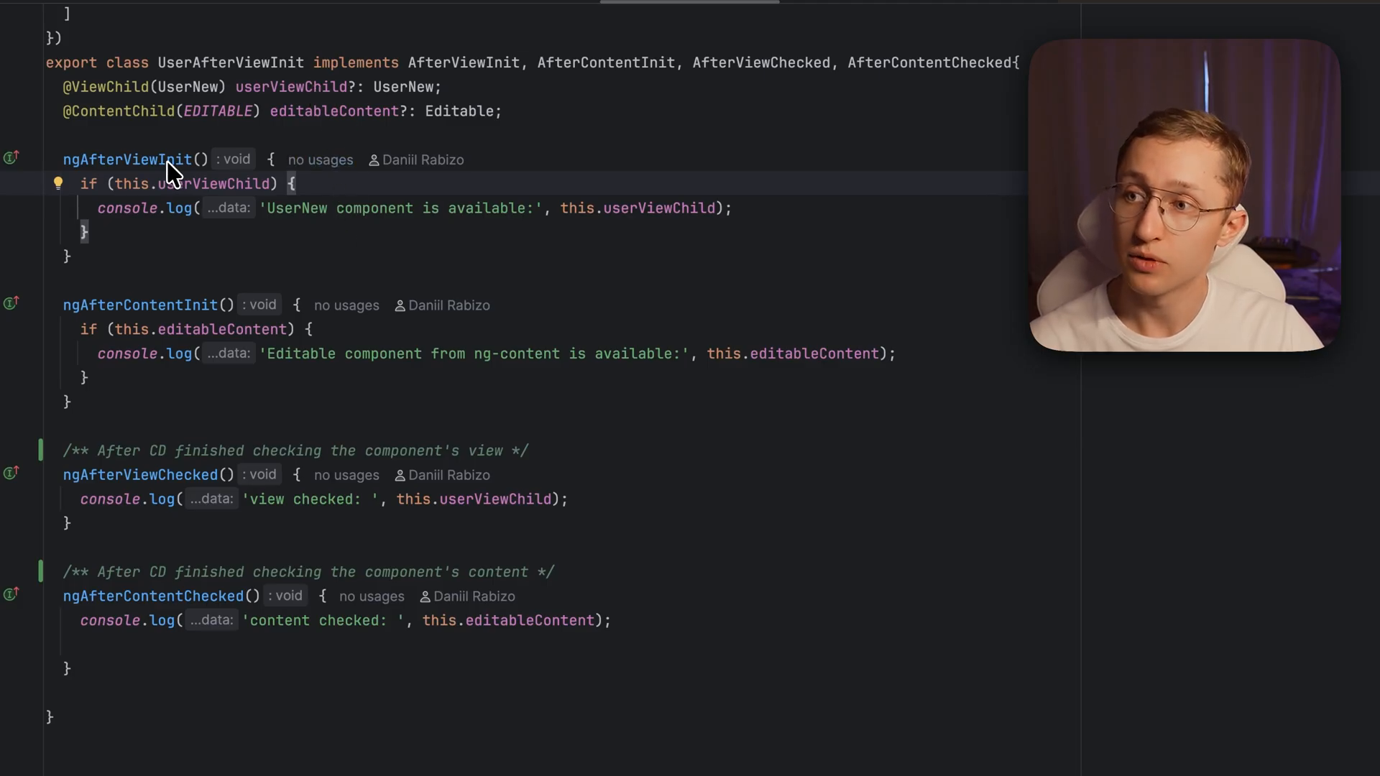
pyautogui.moveTo(199, 308)
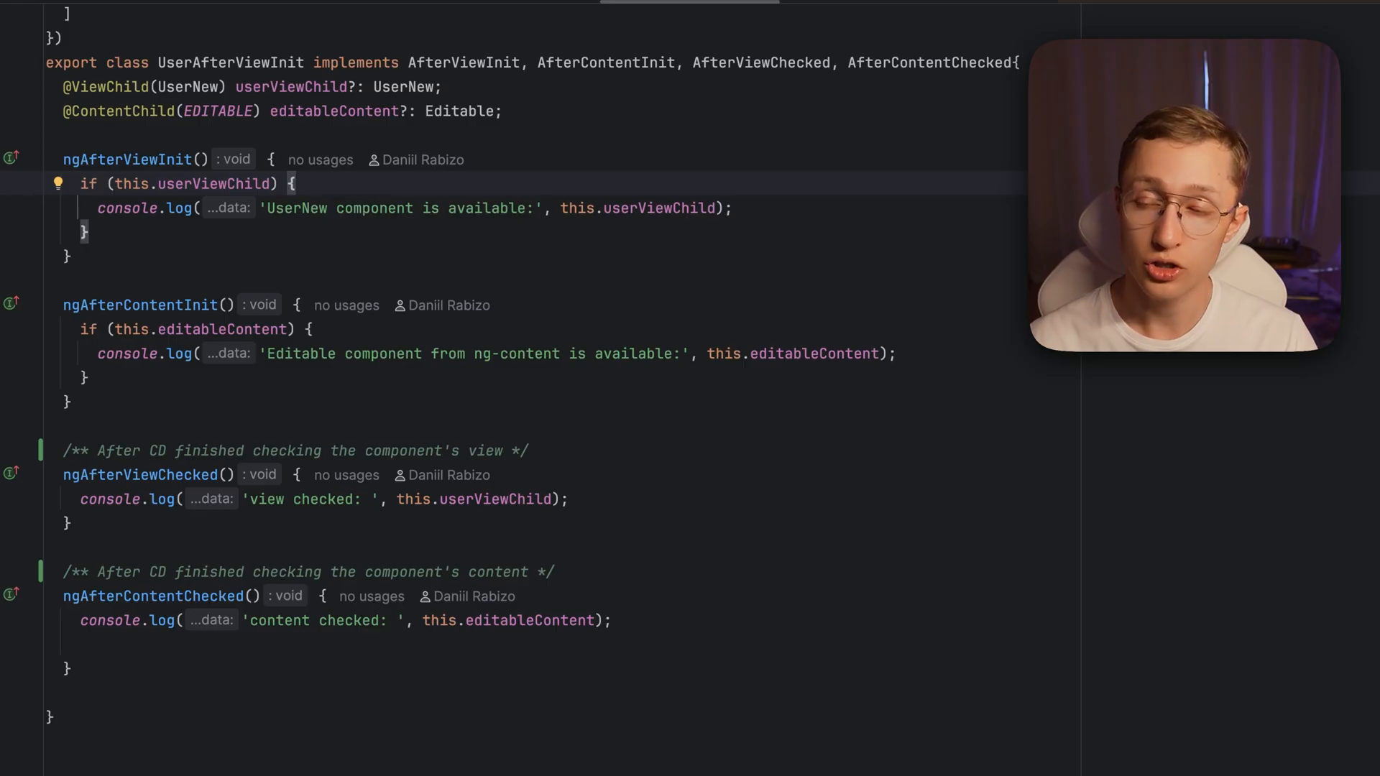
pyautogui.moveTo(198, 479)
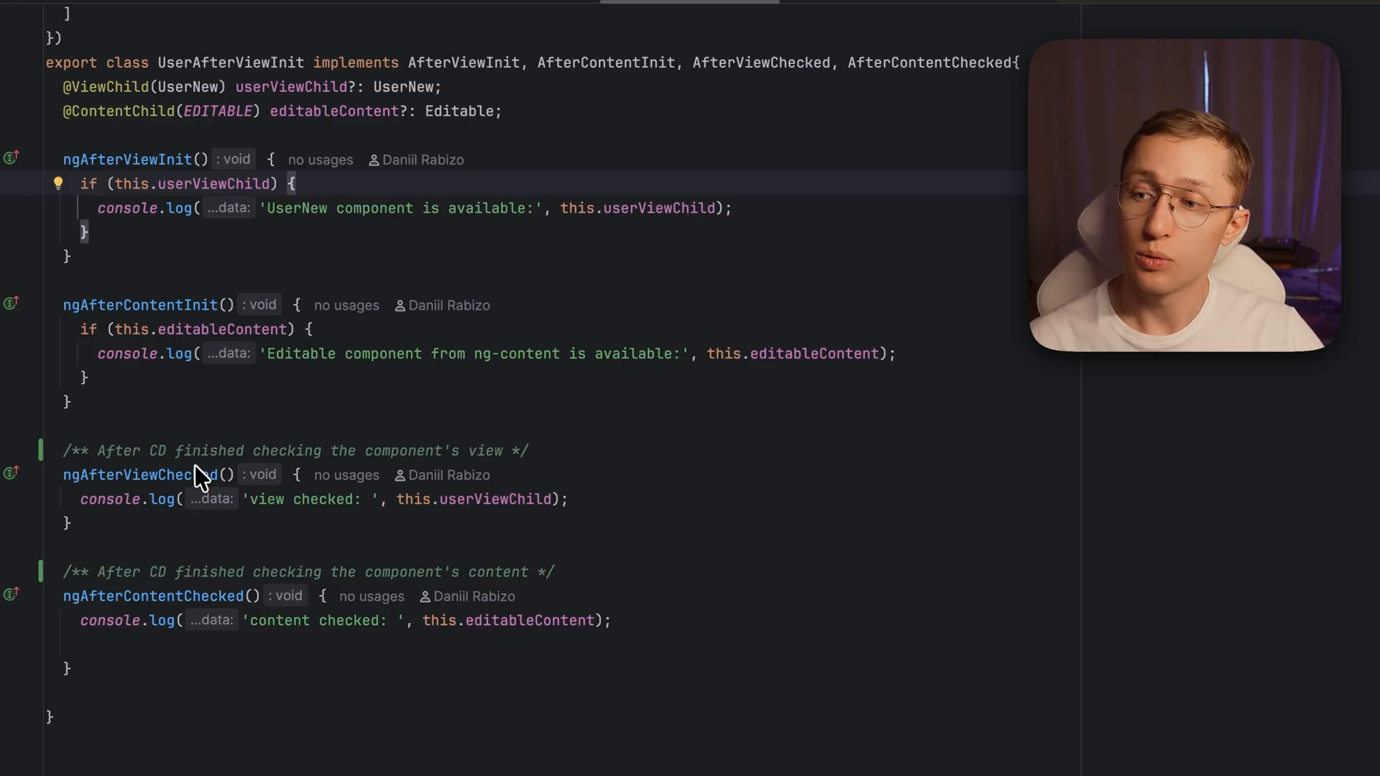